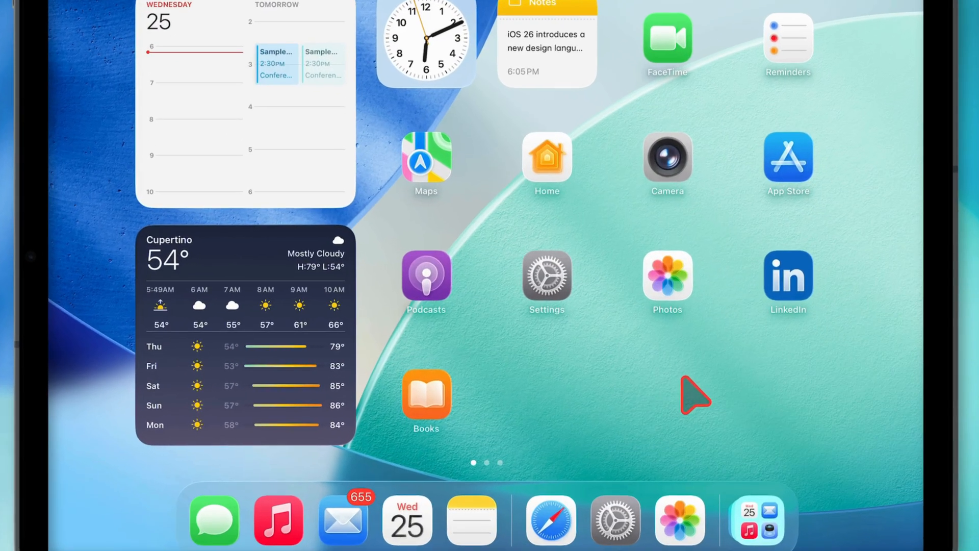
Launch Settings from the Home Screen and scroll the sidebar down toward Multitasking & Gestures.
click(546, 276)
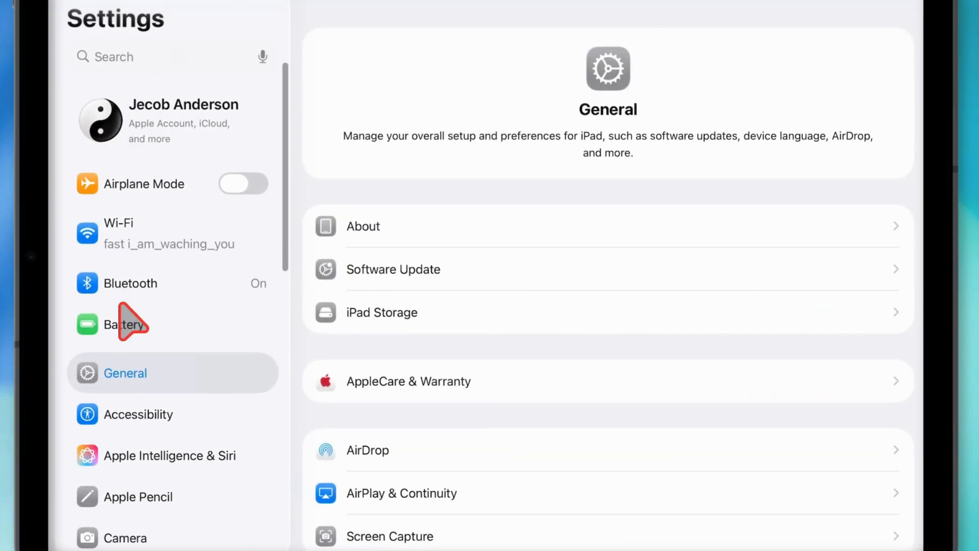
scroll(down, 3)
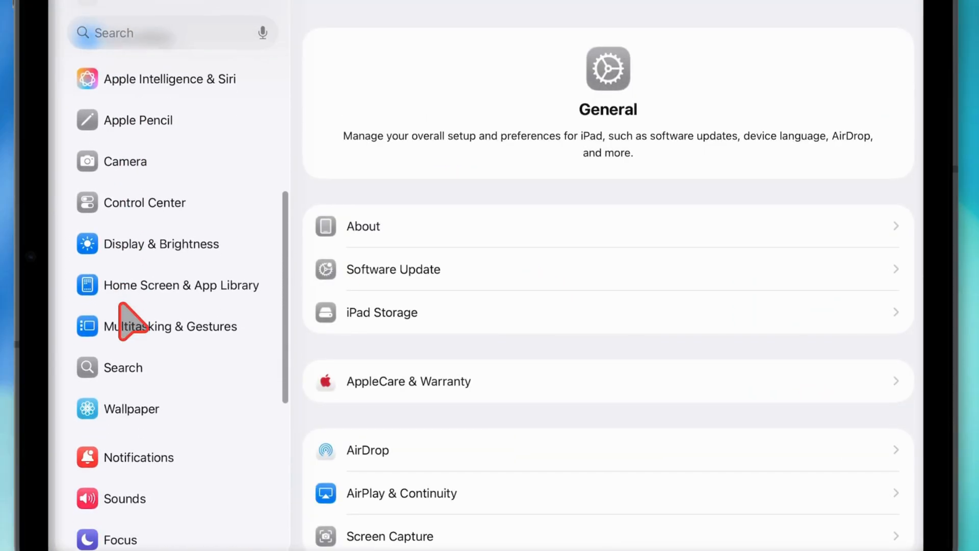
Choose Windowed Apps under Multitasking & Gestures instead of Stage Manager.
click(169, 325)
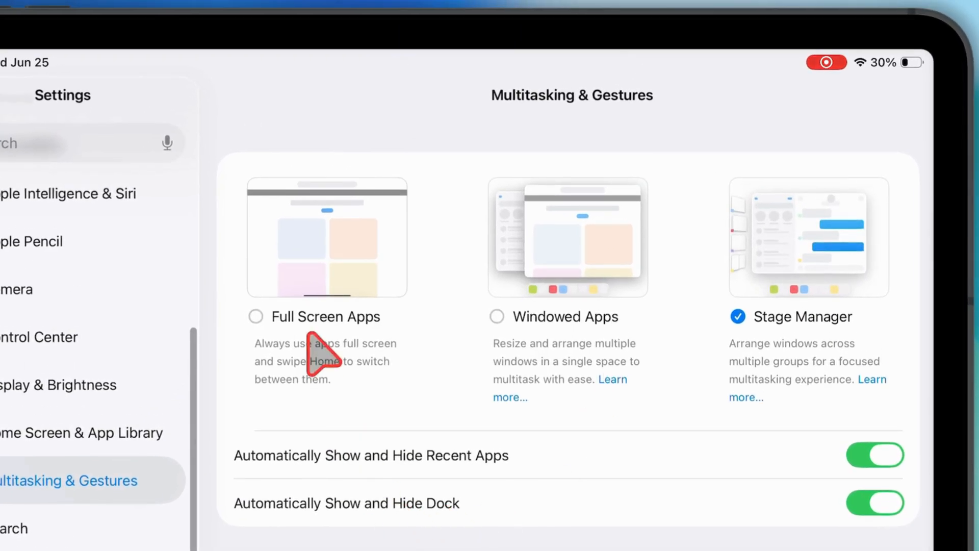
mouse_move(289, 328)
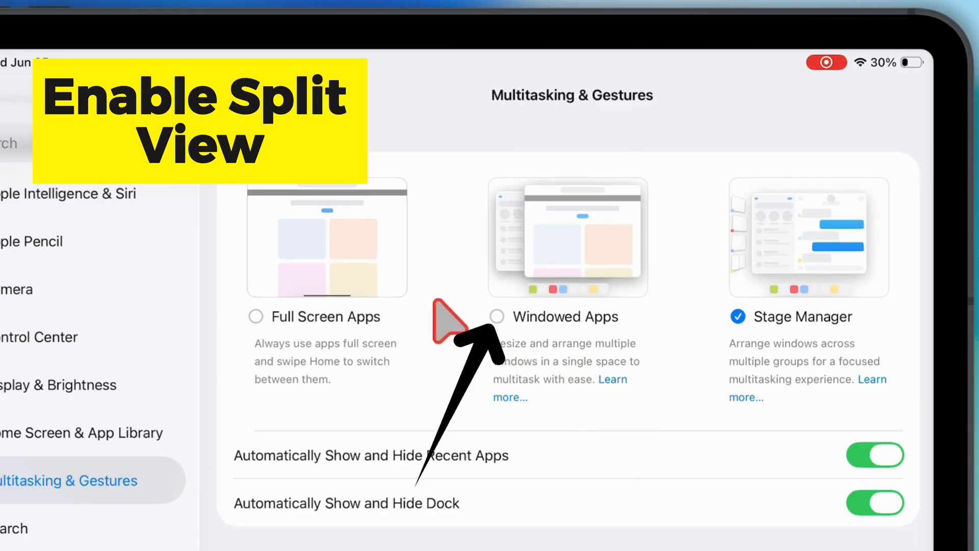
click(496, 317)
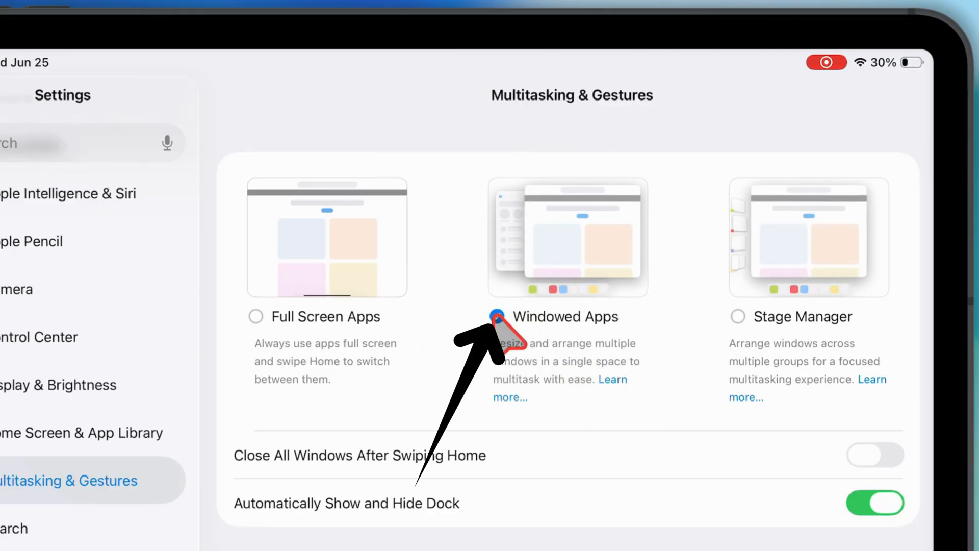
click(496, 317)
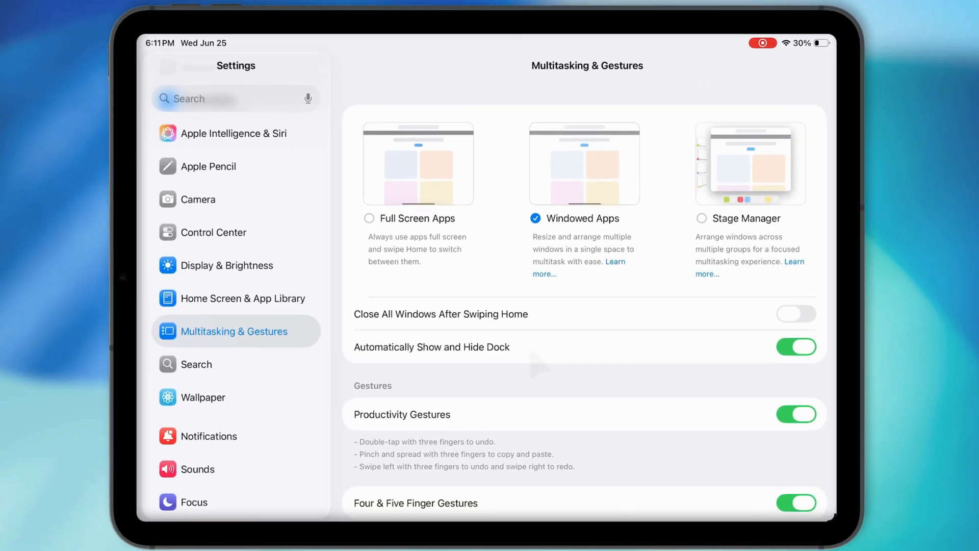
Leave Settings with the Home button to show the Home Screen.
key(home)
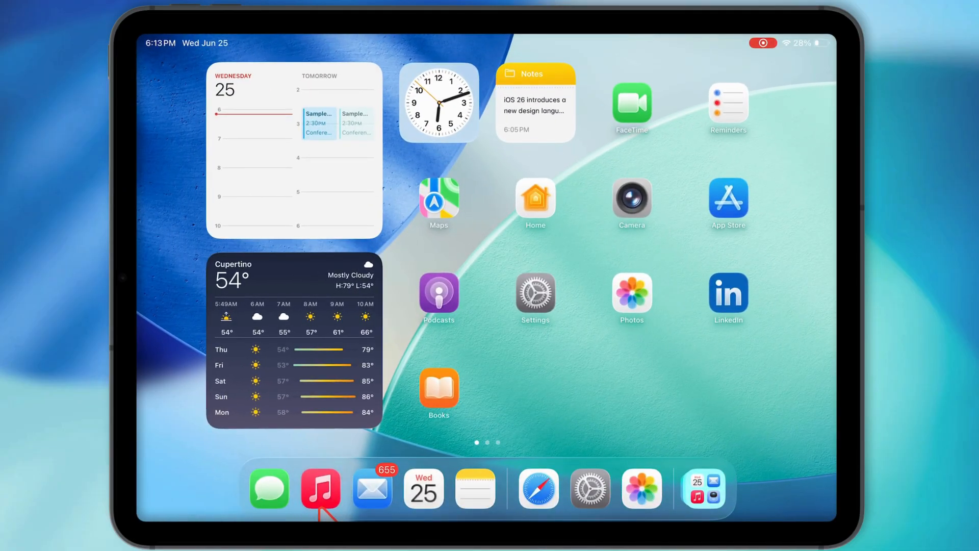
Open Music and Mail from the dock as side-by-side windows beside Calendar.
click(320, 489)
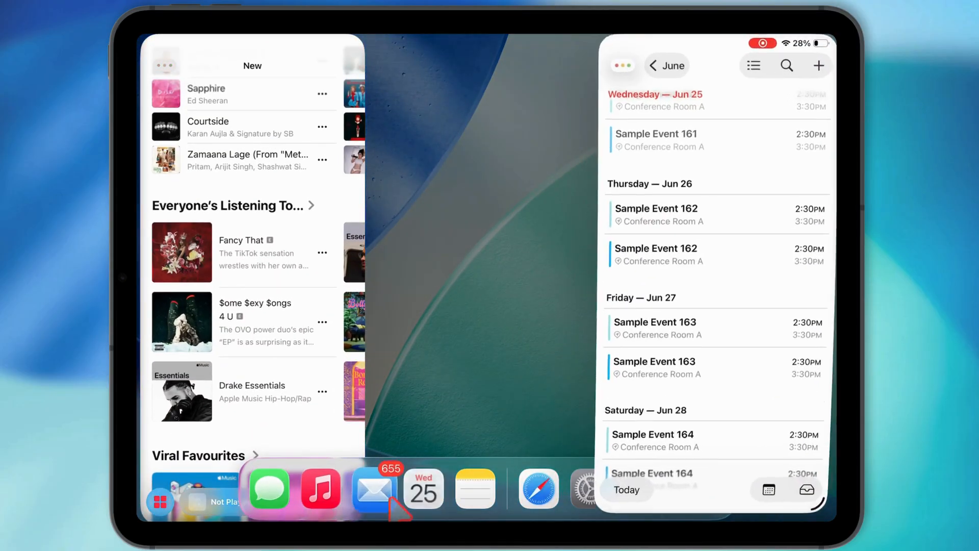
click(374, 489)
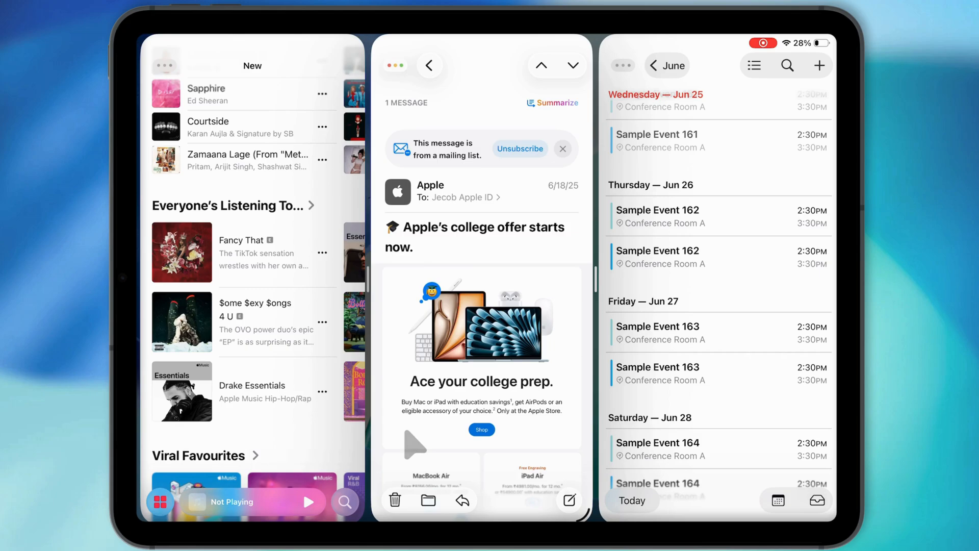
scroll(down, 3)
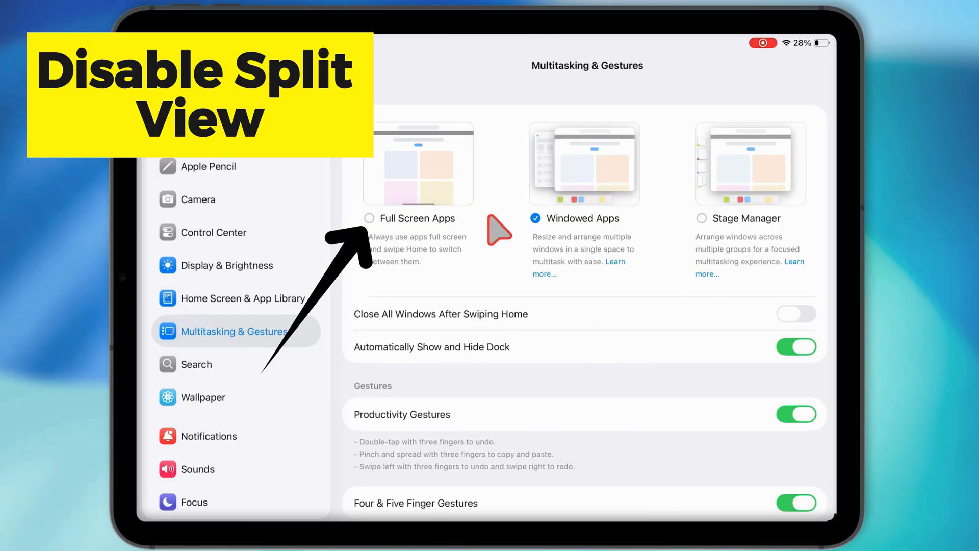
Select Full Screen Apps in Multitasking & Gestures.
click(370, 218)
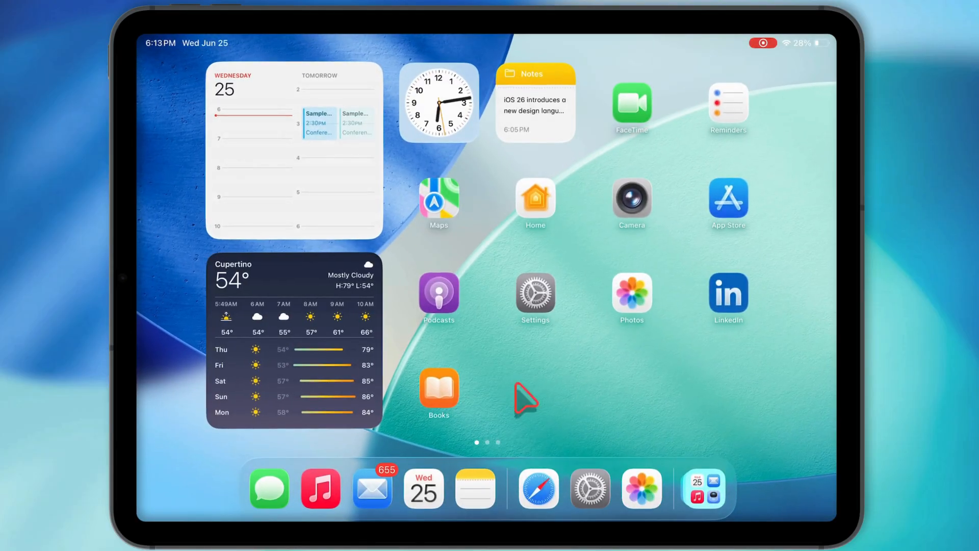
Open Calendar, then Music from the dock, each filling the whole screen.
click(536, 489)
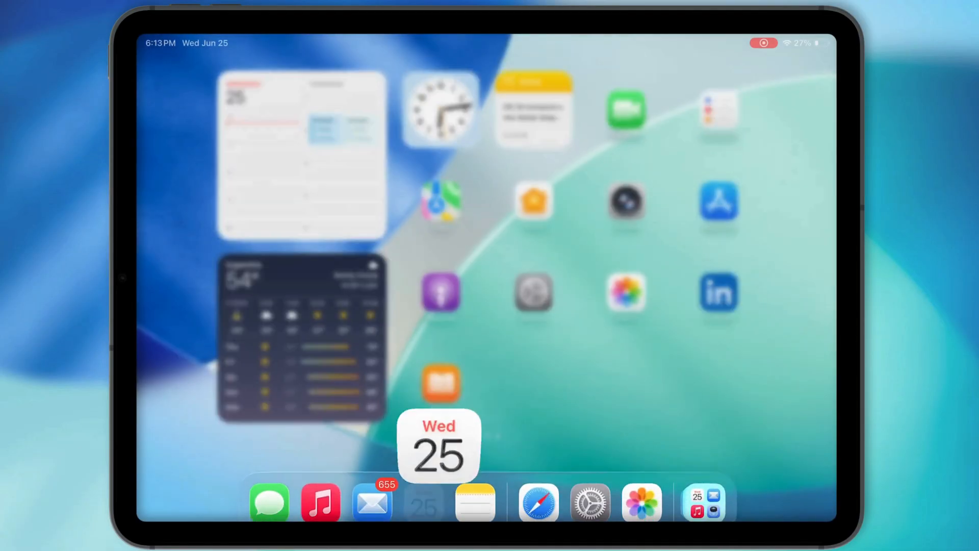
click(320, 502)
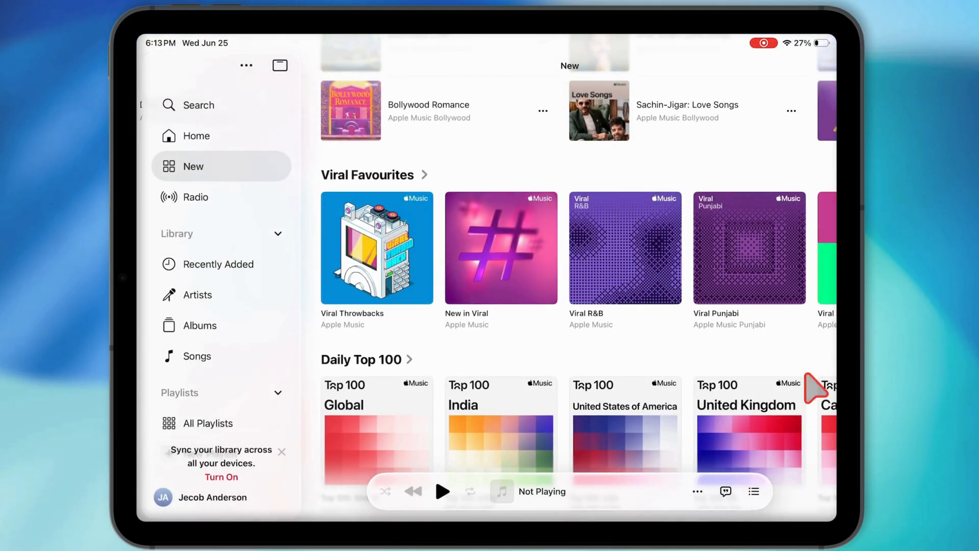